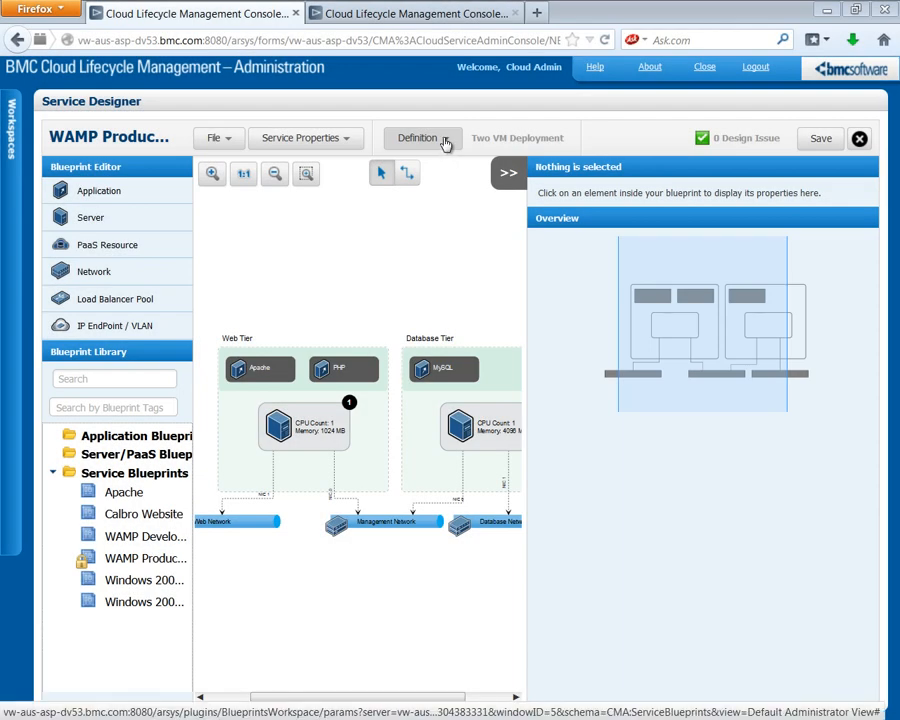
Duplicate the Two VM Deployment definition in Manage Definitions and rename the copy 'Three VM Deployment'
left_click(420, 138)
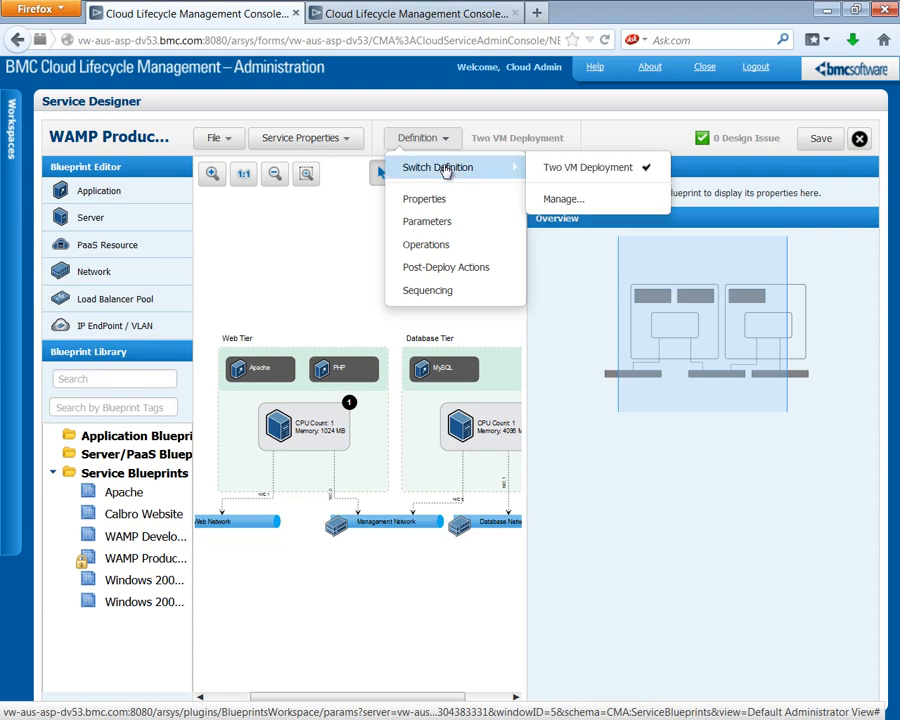
left_click(562, 198)
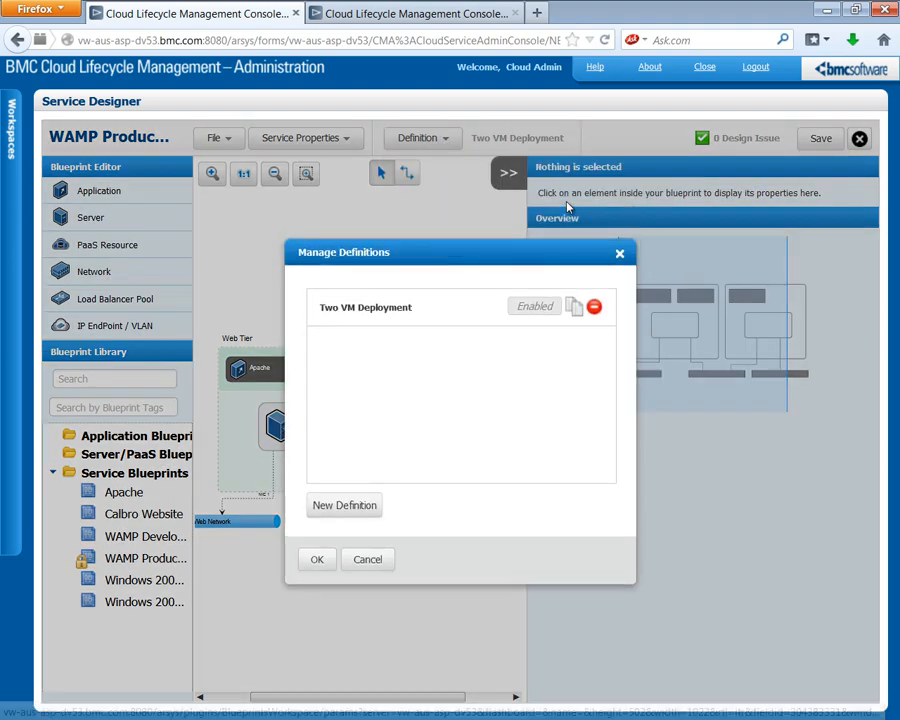
mouse_move(573, 306)
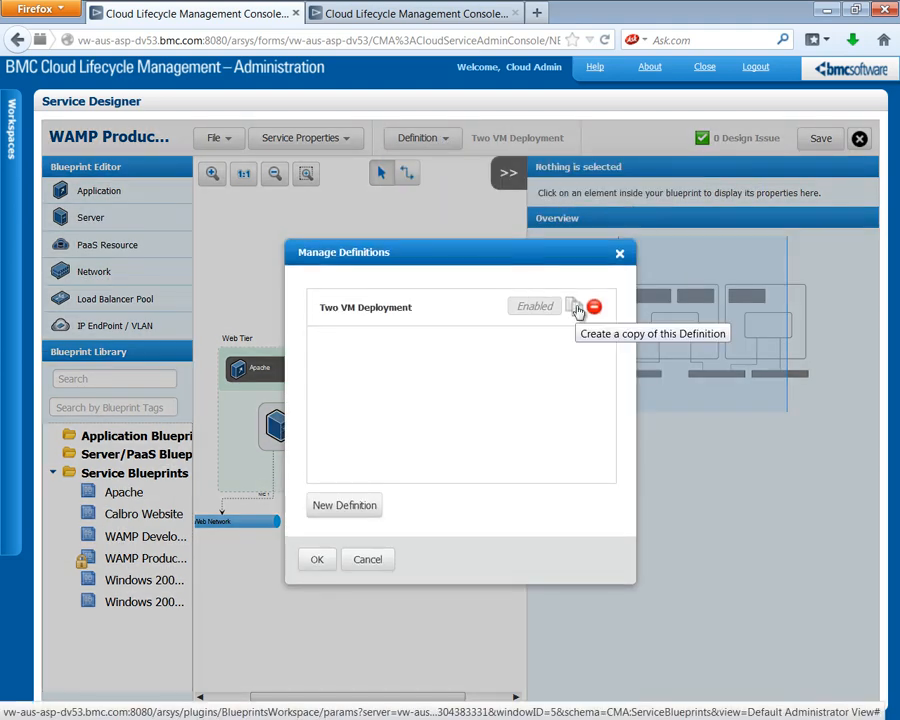
left_click(575, 306)
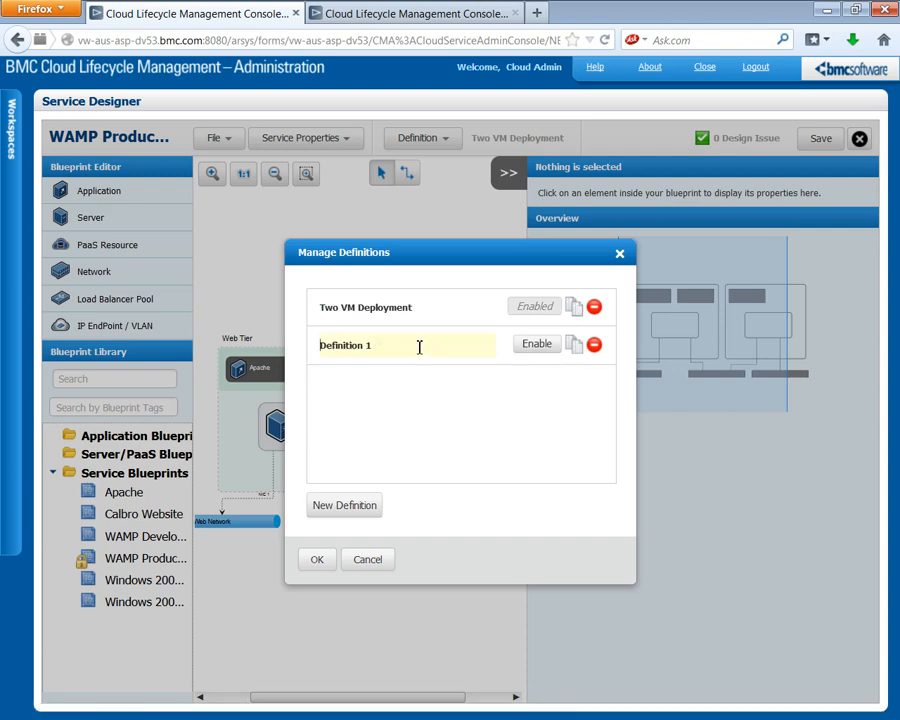
double_click(345, 345)
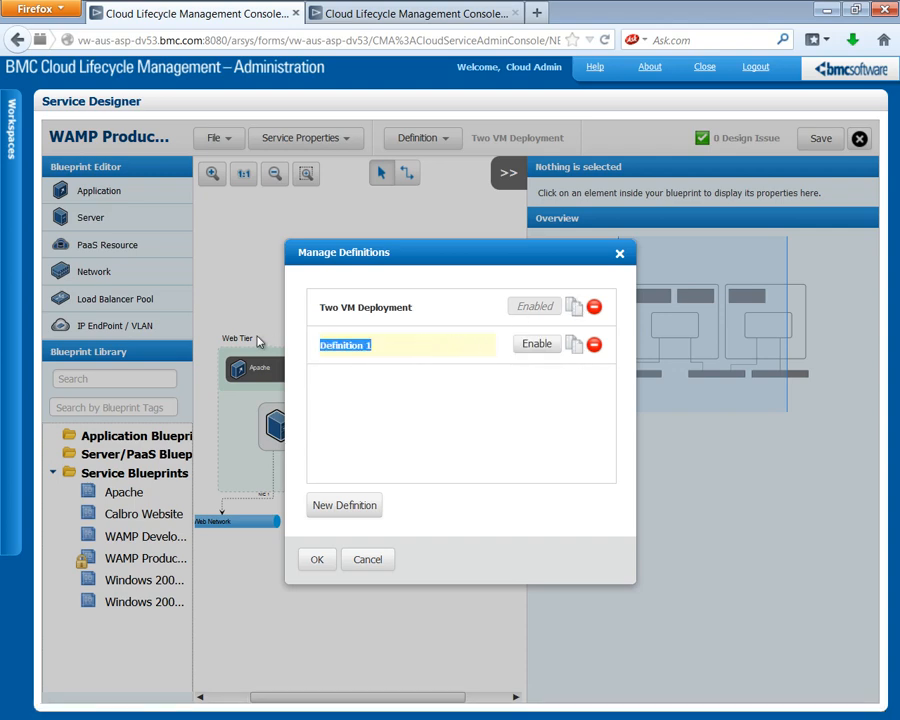
type("Three VM Deployment")
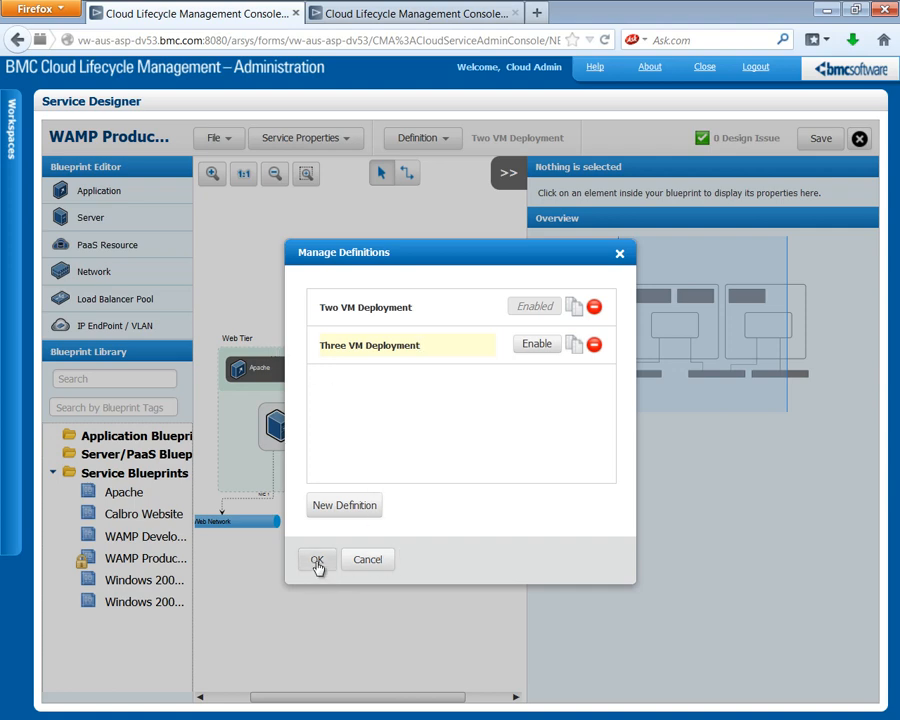
Confirm the definition changes and raise the Web Tier's instance count from 1 to 2
left_click(317, 559)
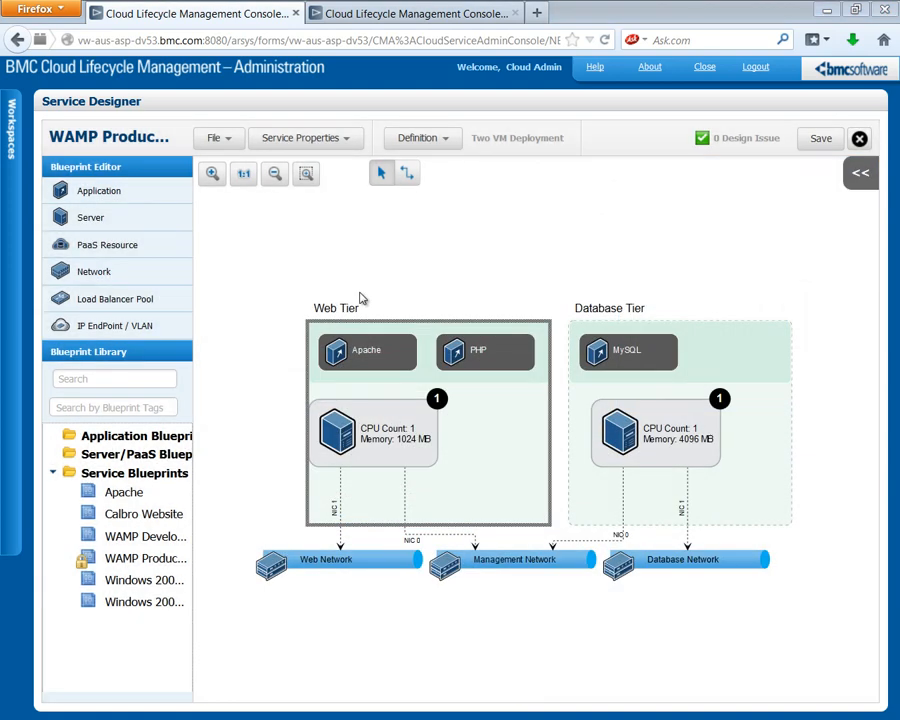
mouse_move(348, 318)
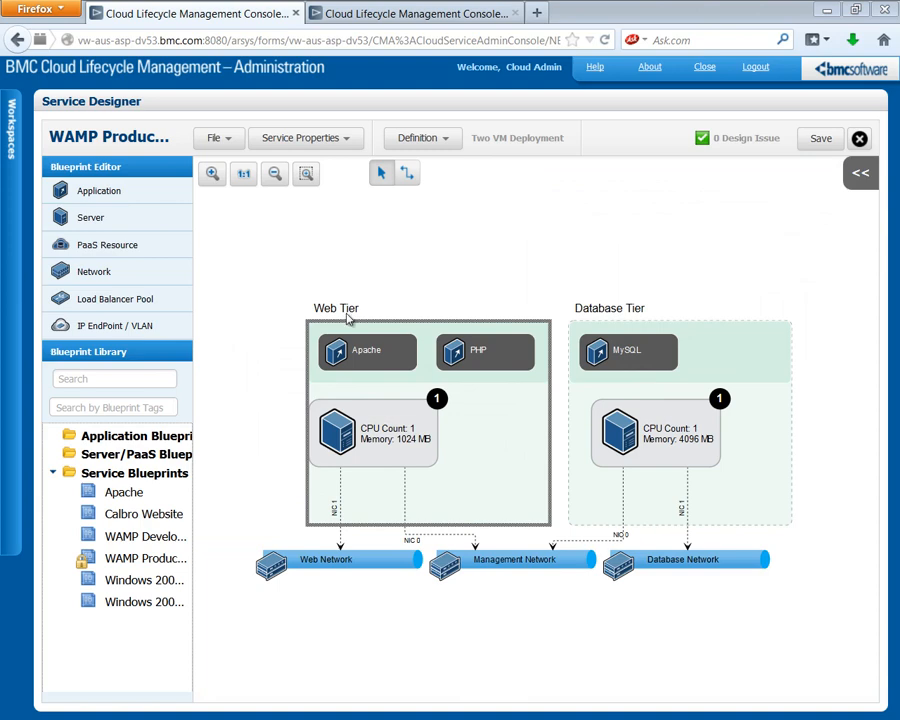
mouse_move(598, 320)
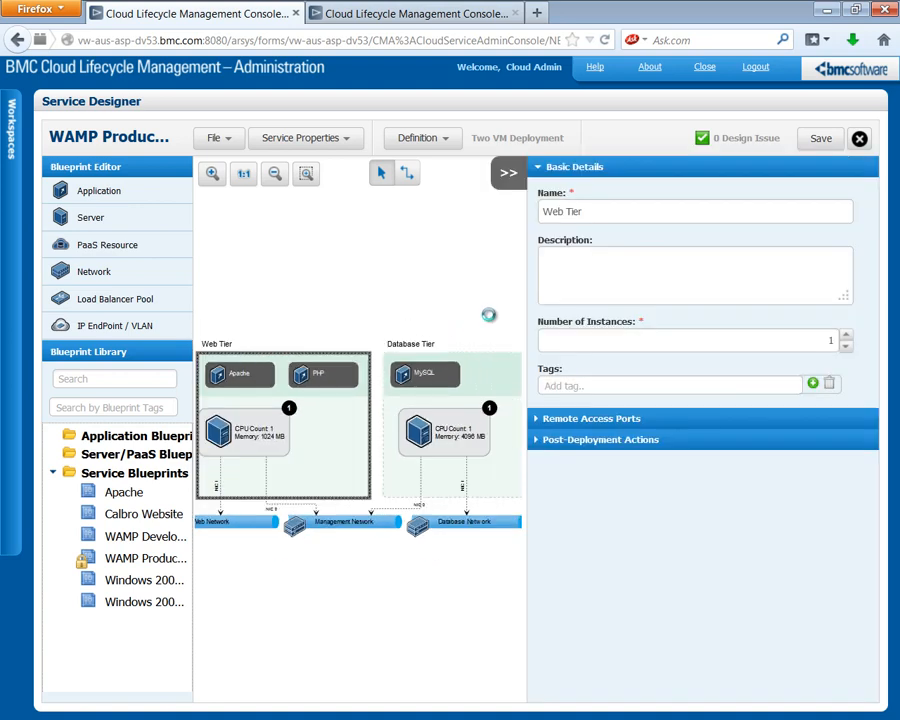
left_click(690, 340)
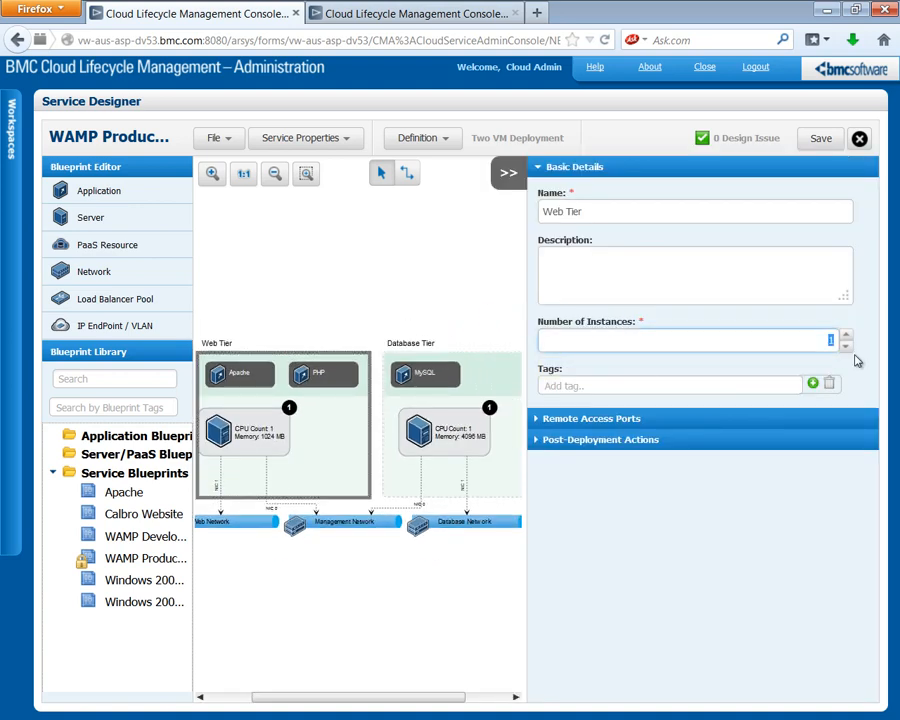
left_click(845, 335)
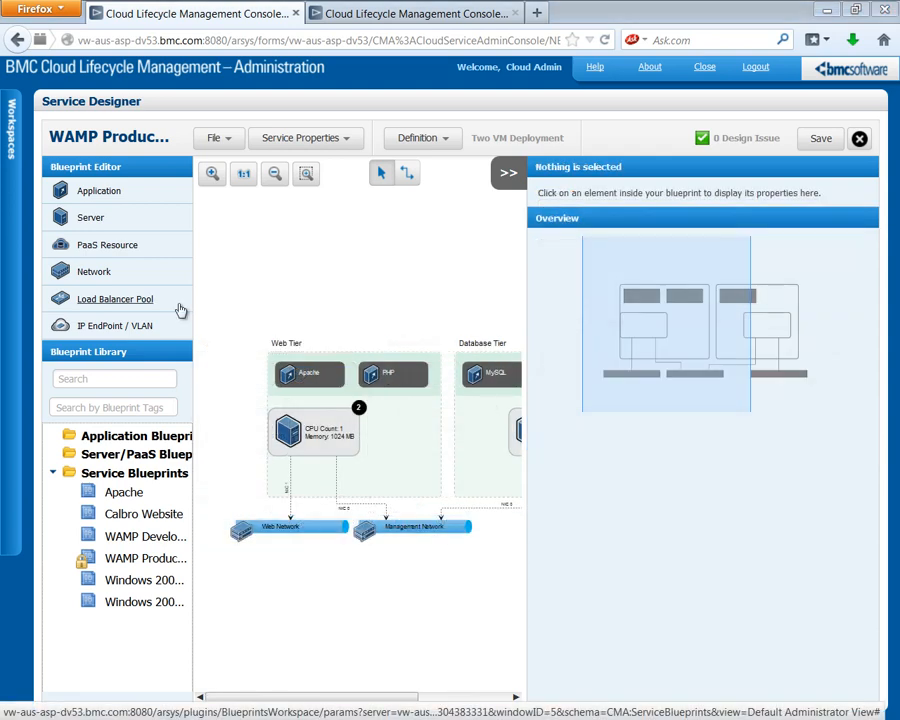
mouse_move(120, 302)
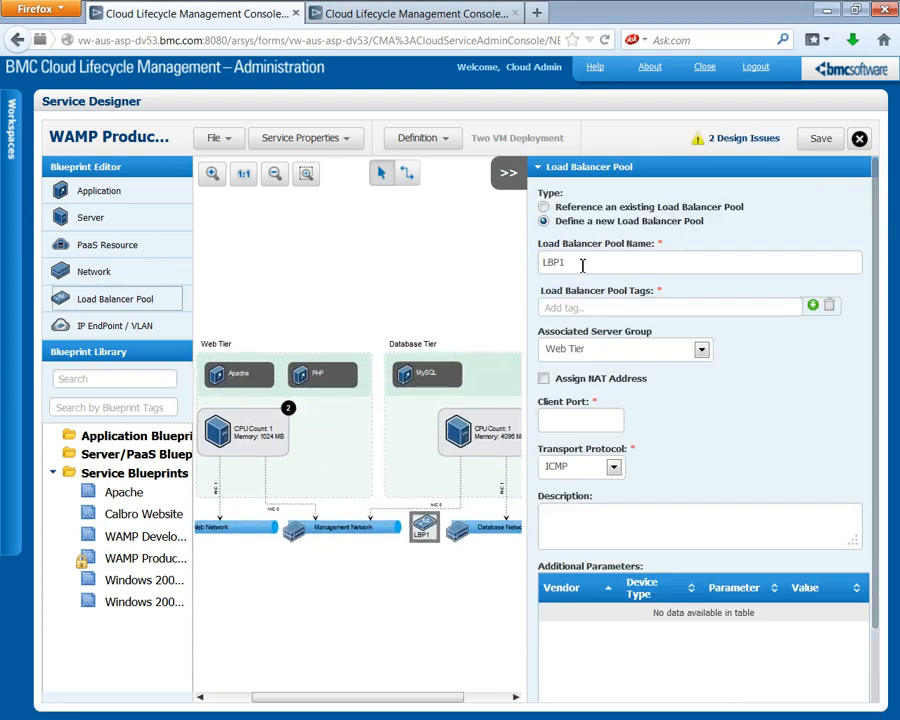
Configure the pool as 'Web Pool', tagged Internet Facing LB, client port 80, TCP protocol
type("Web Pool")
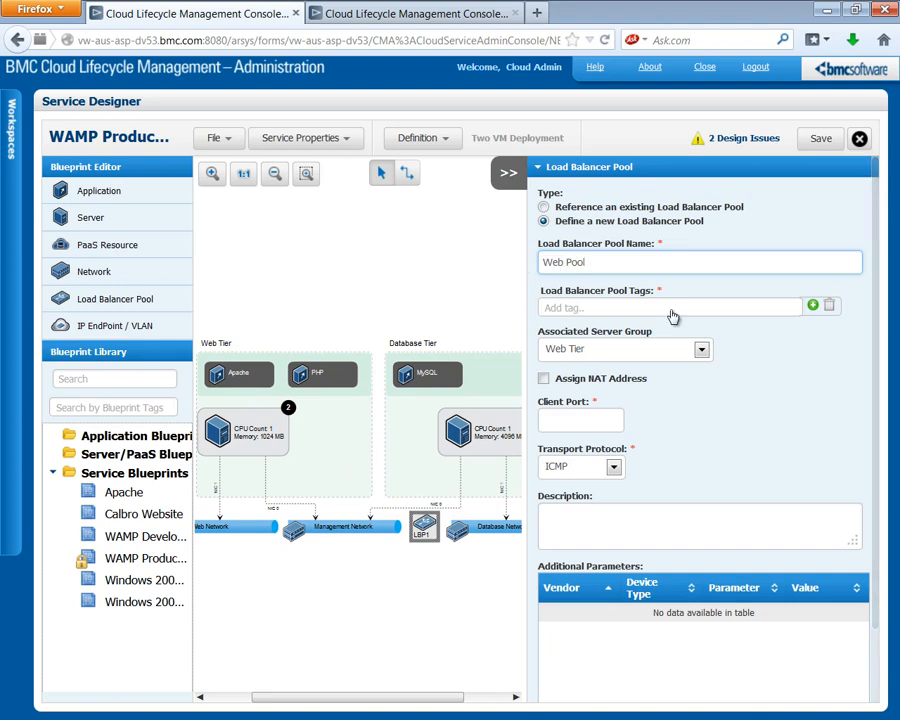
left_click(670, 307)
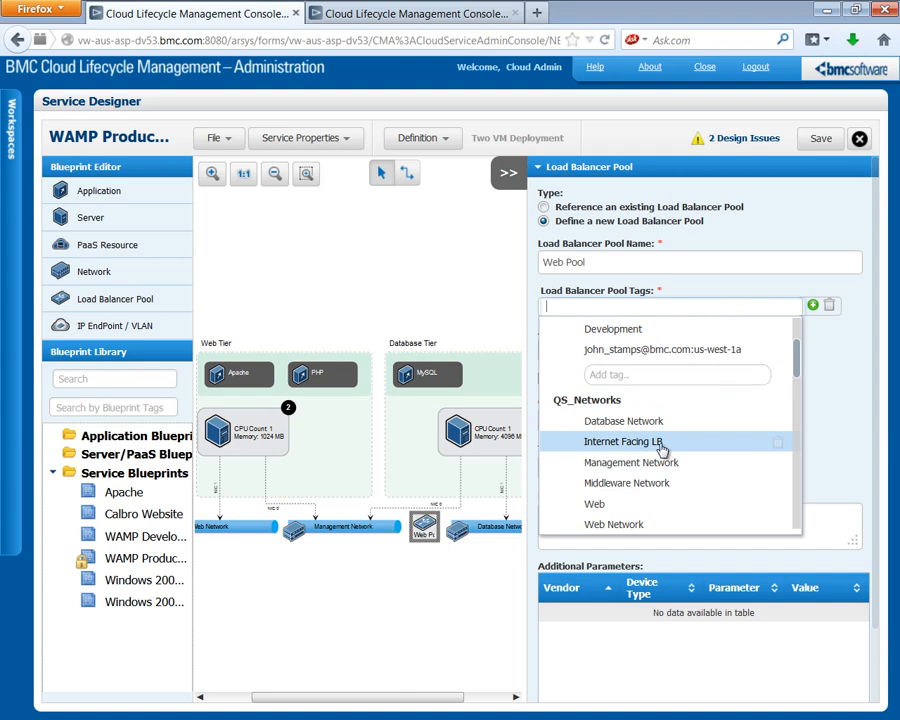
left_click(623, 441)
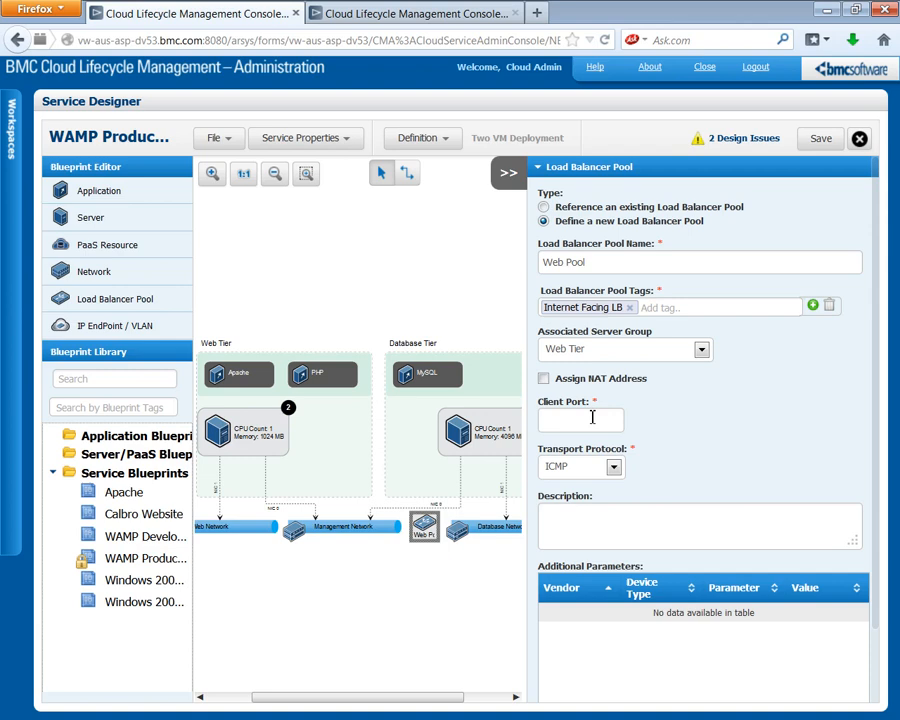
type("80")
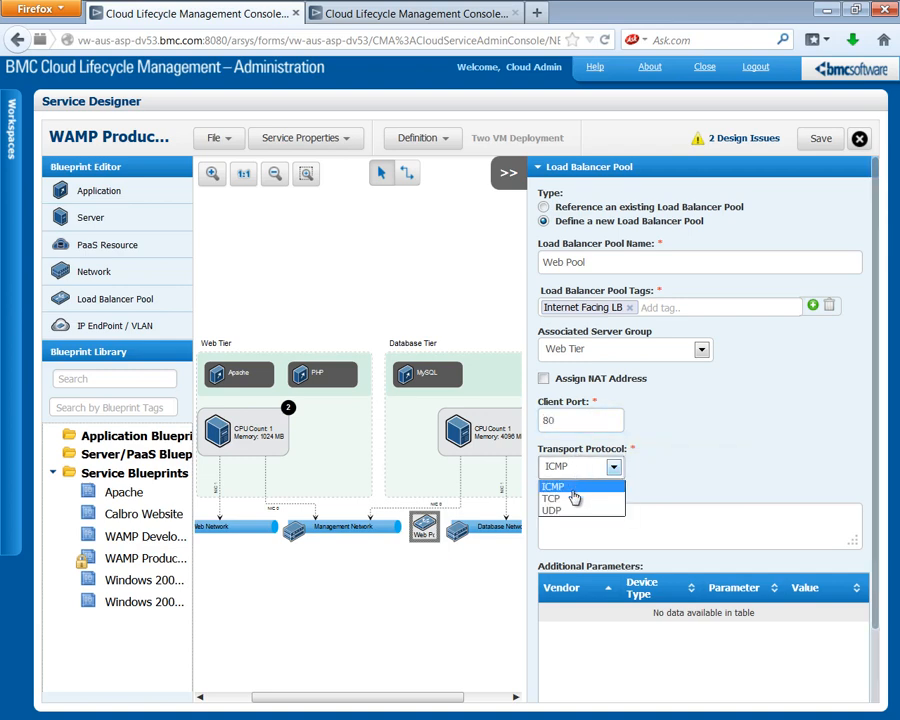
left_click(551, 498)
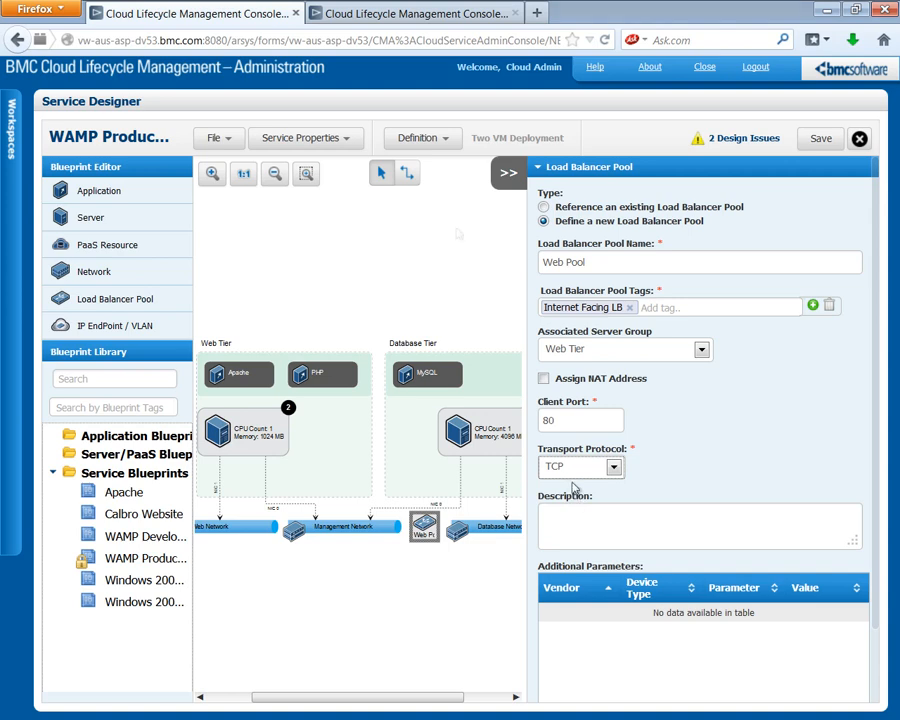
mouse_move(426, 198)
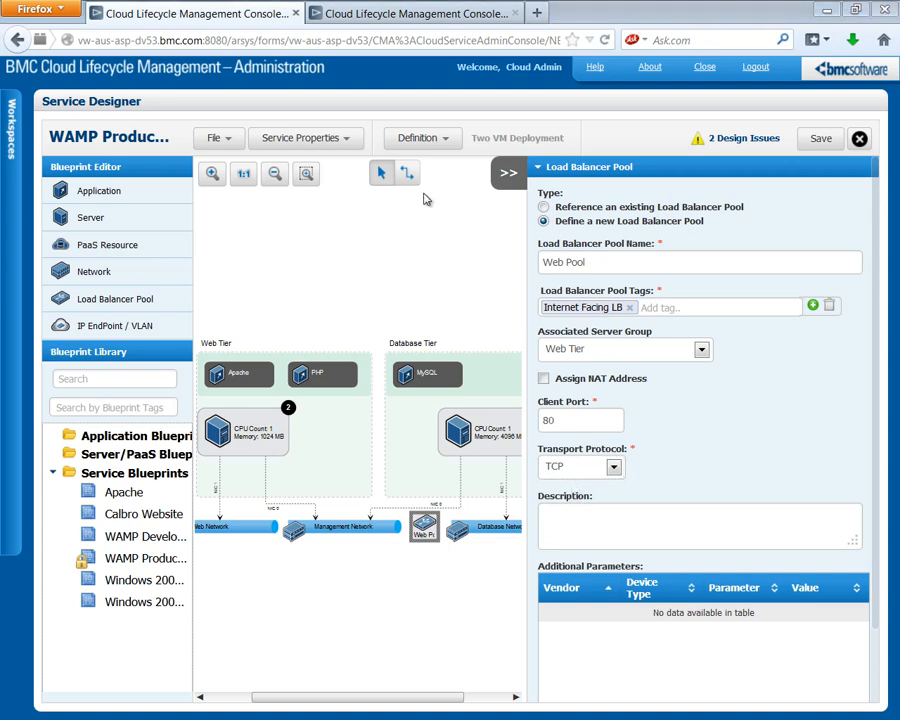
left_click(407, 173)
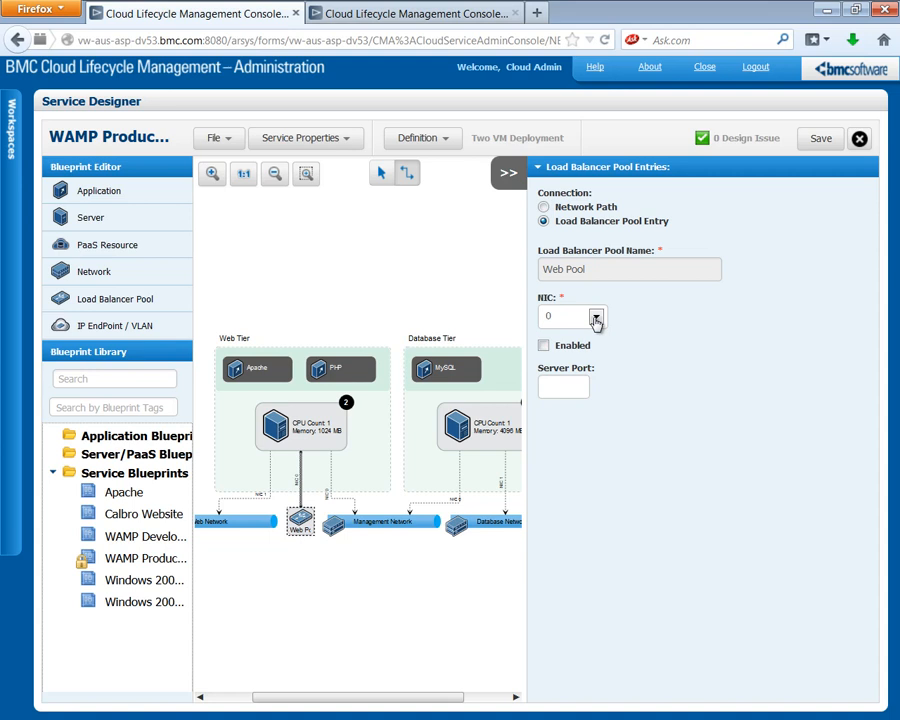
Set the Web Tier server's Web Pool entry to NIC 1, enabled, server port 80
left_click(597, 312)
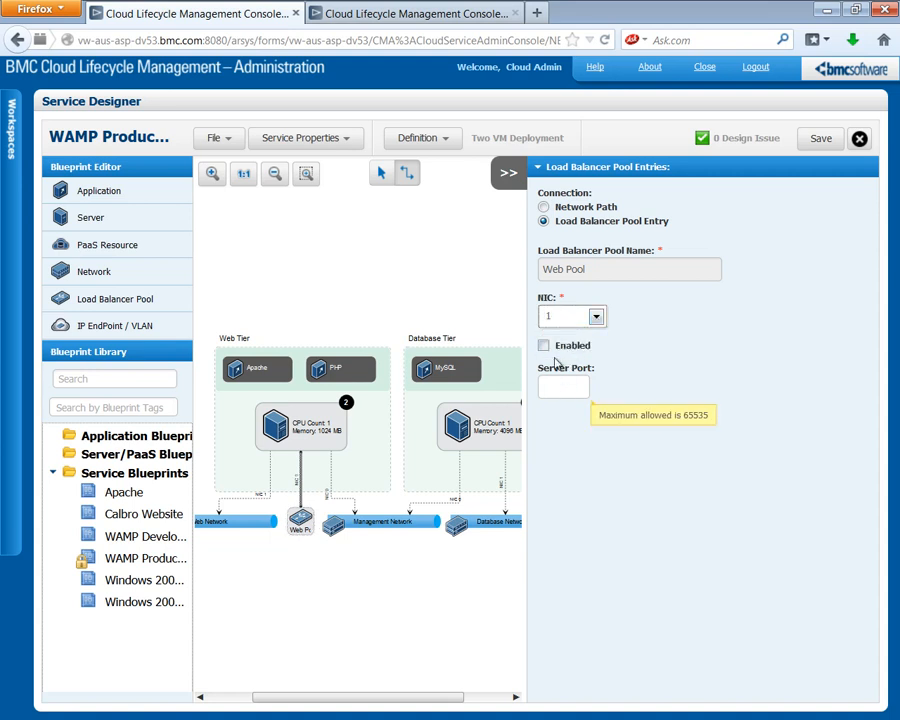
left_click(544, 345)
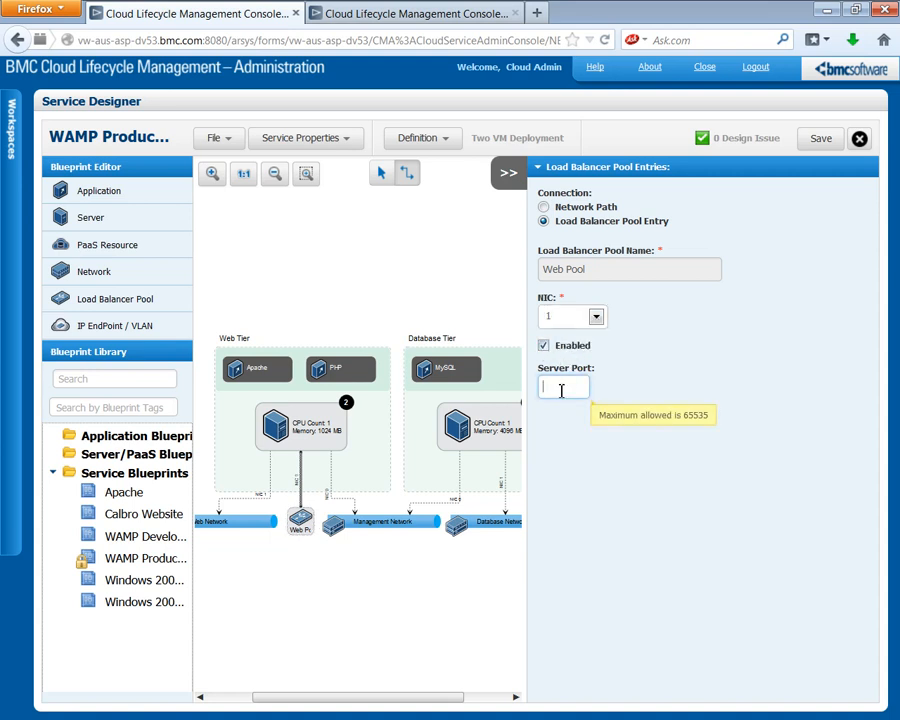
type("80")
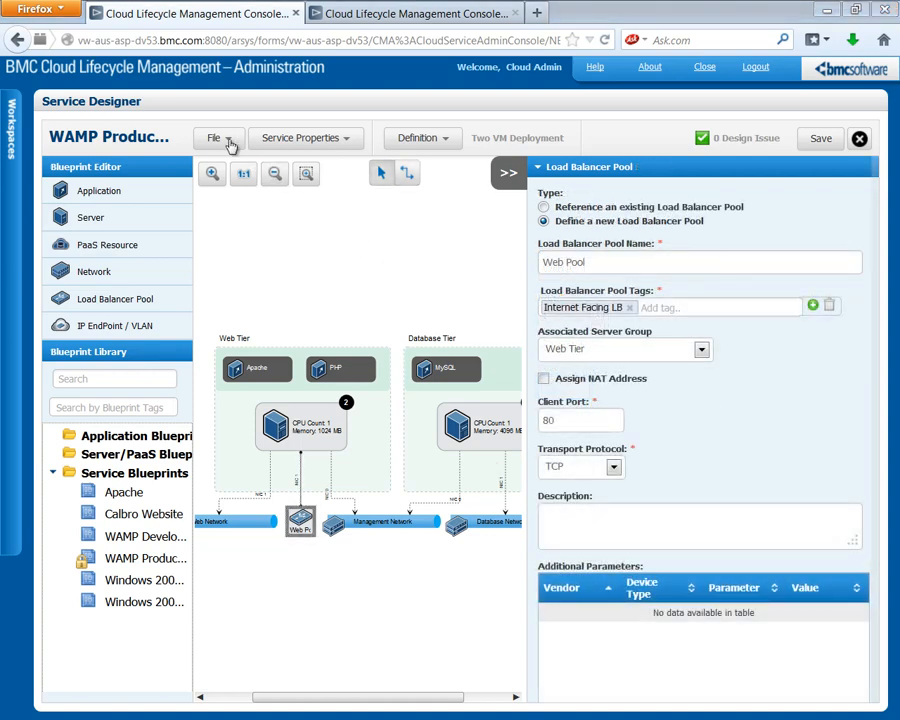
Save the blueprint with the Web Pool load balancer changes
left_click(819, 138)
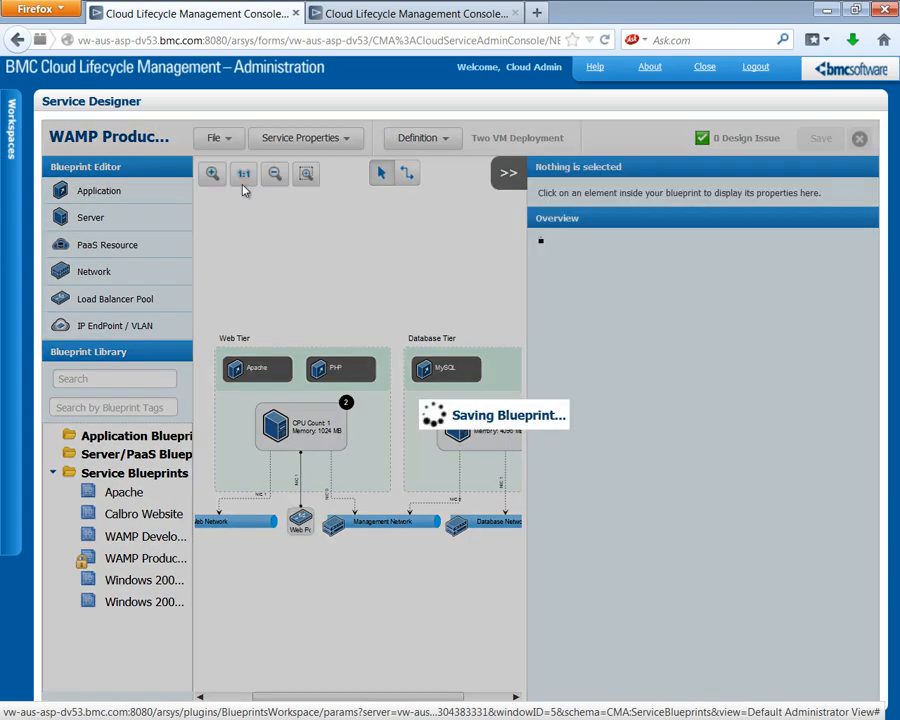